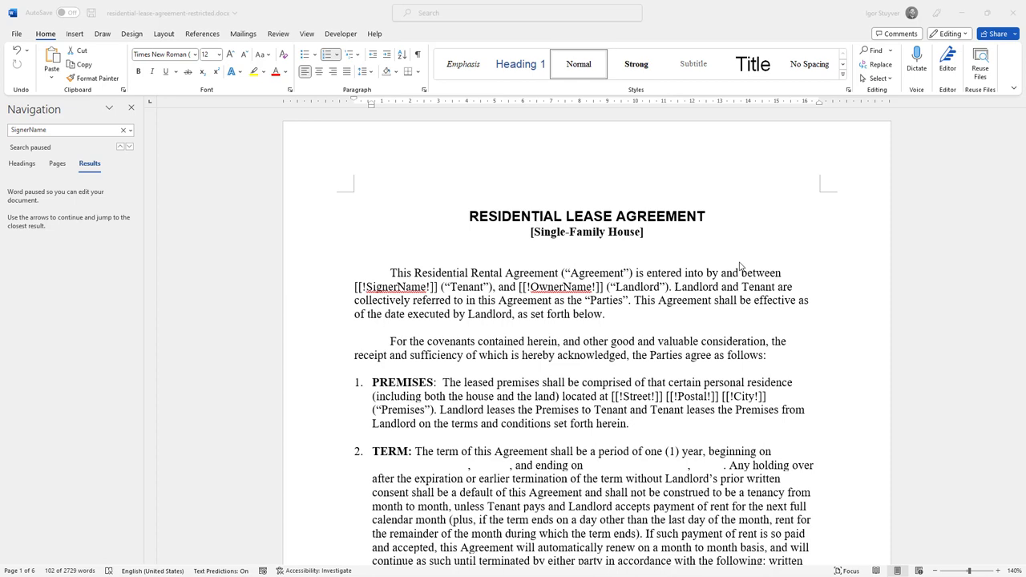
# Find Restrict Editing via the 'rest' search and allow only 'Filling in forms' editing.
pyautogui.scroll(-3)
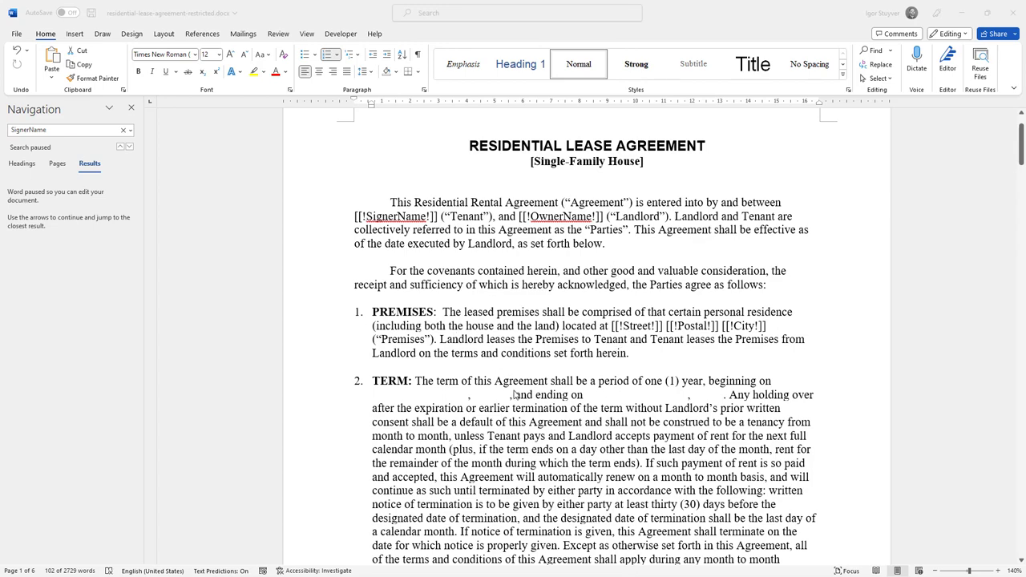
pyautogui.scroll(-3)
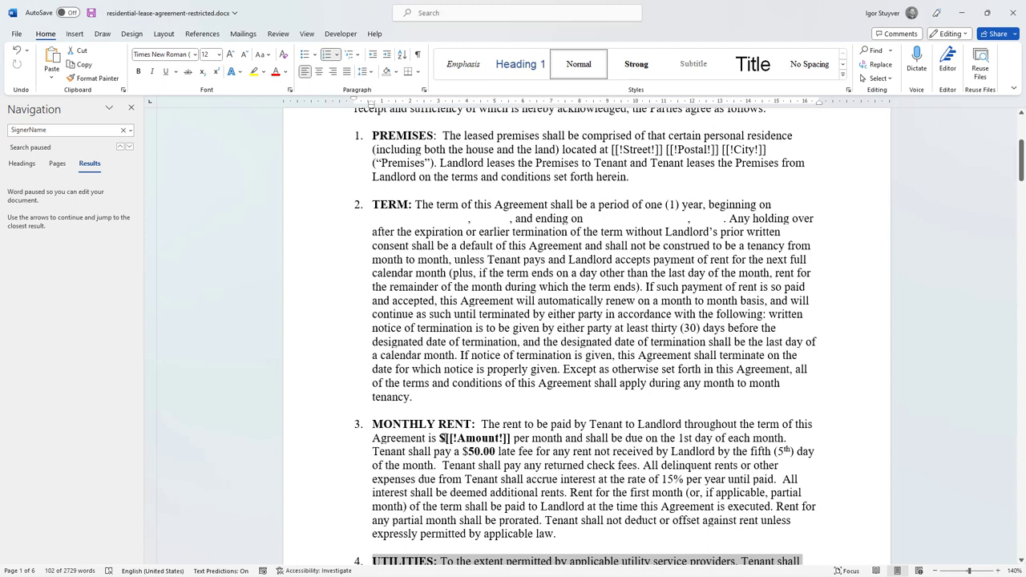
pyautogui.doubleClick(473, 438)
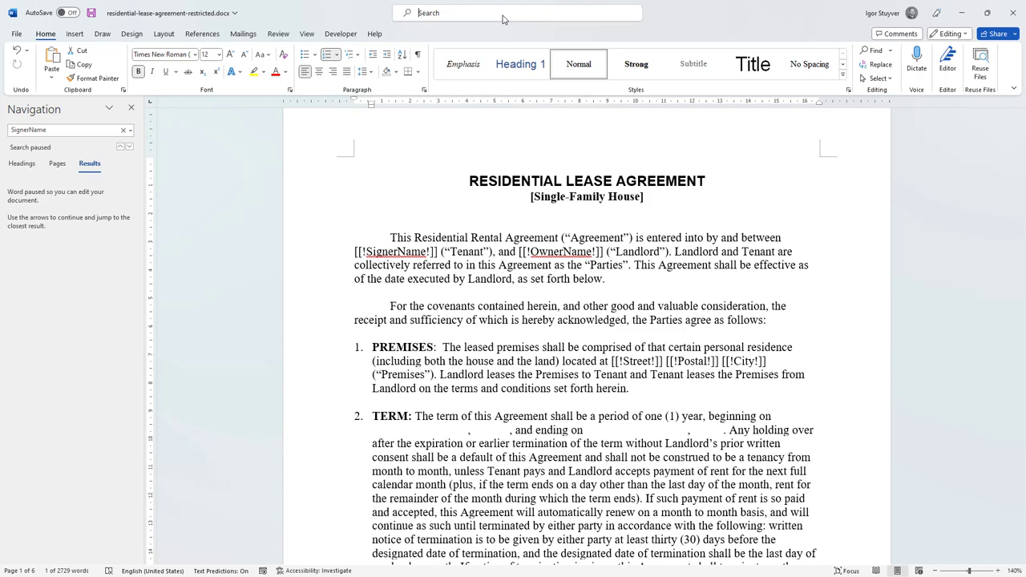
pyautogui.click(517, 13)
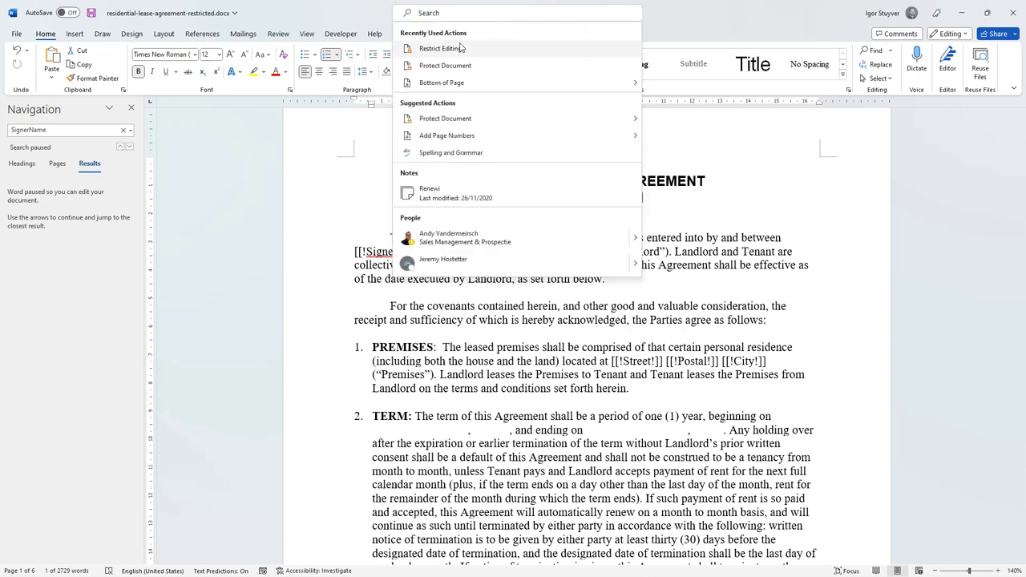
pyautogui.write('rest')
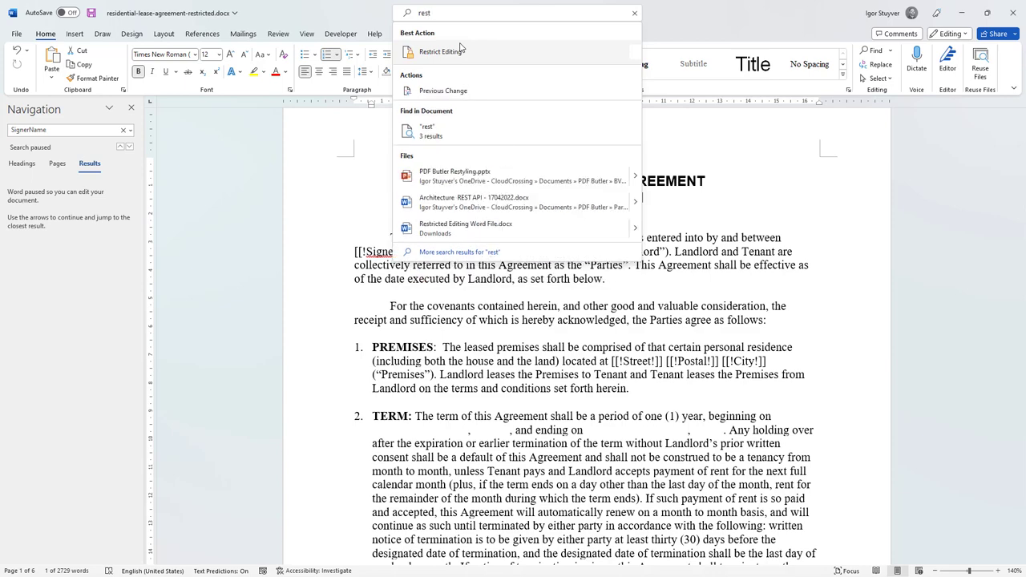
pyautogui.click(442, 52)
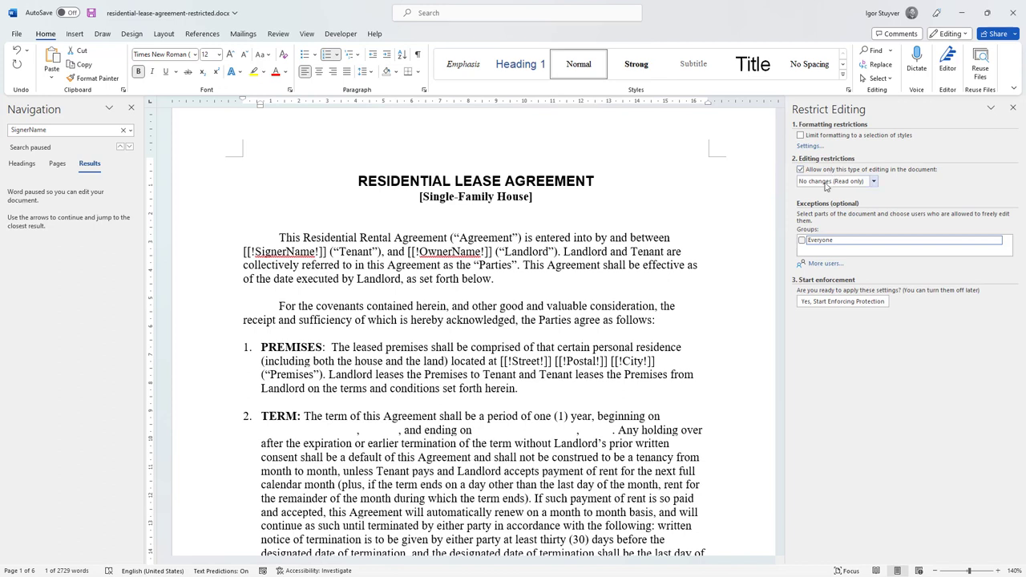
pyautogui.click(873, 181)
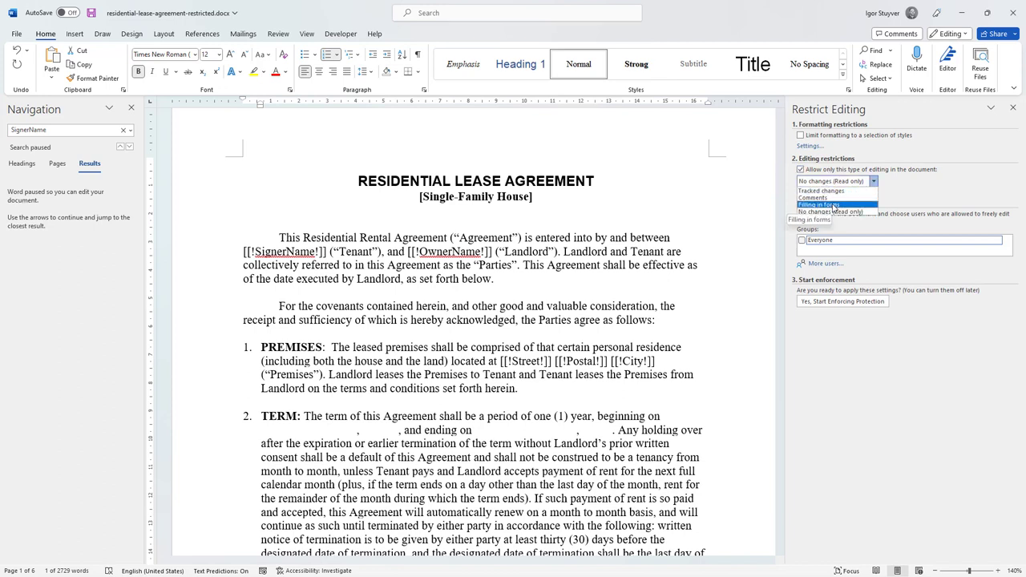
pyautogui.click(819, 205)
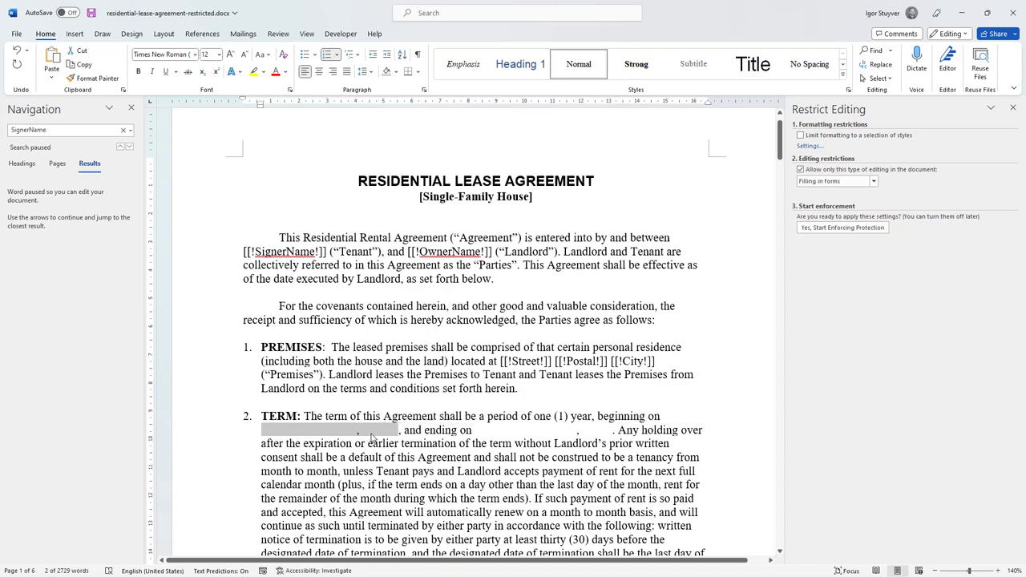
# Show the Developer tab and inspect the lease start and end date form fields.
pyautogui.click(341, 33)
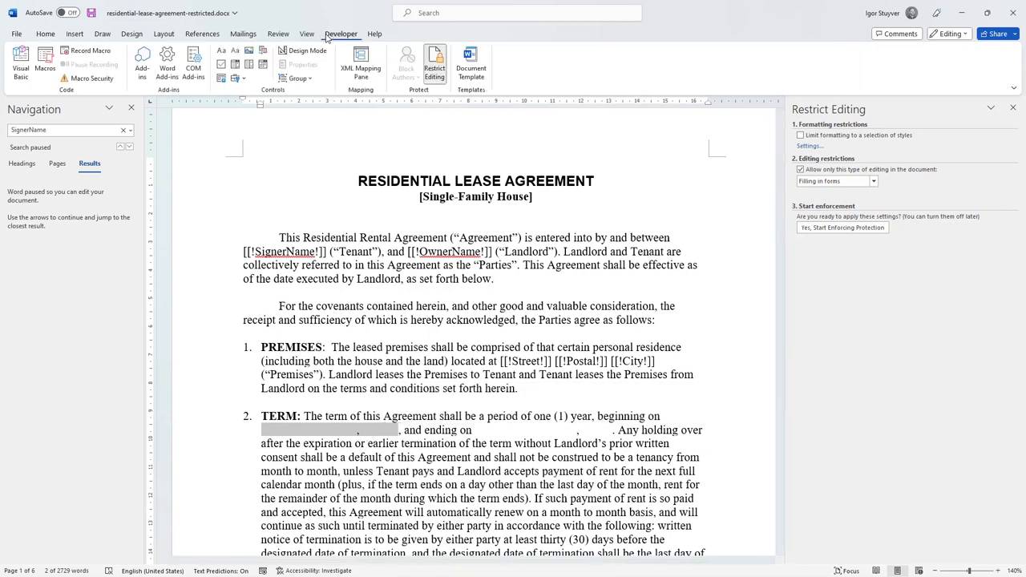
pyautogui.click(329, 430)
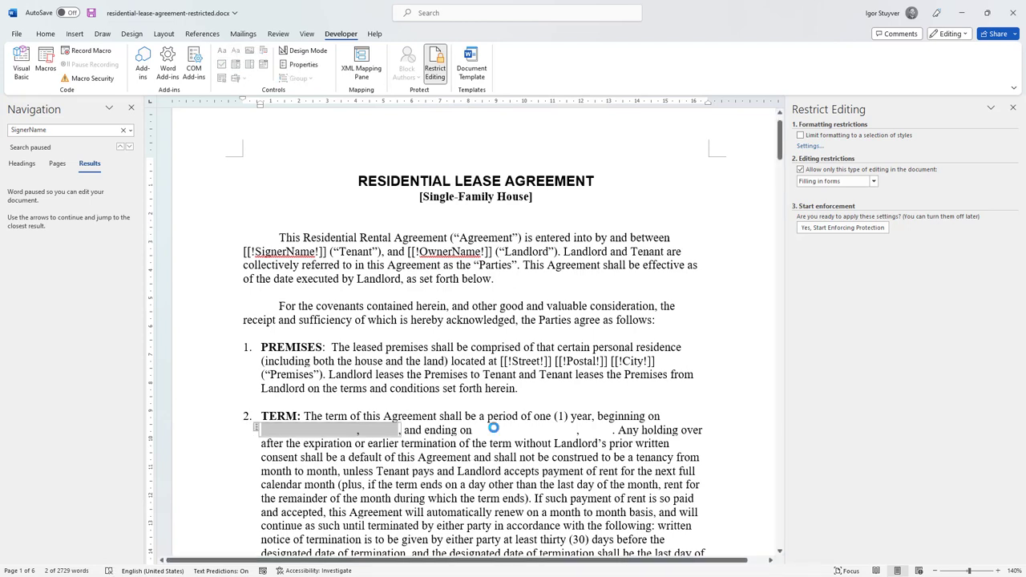
pyautogui.click(493, 429)
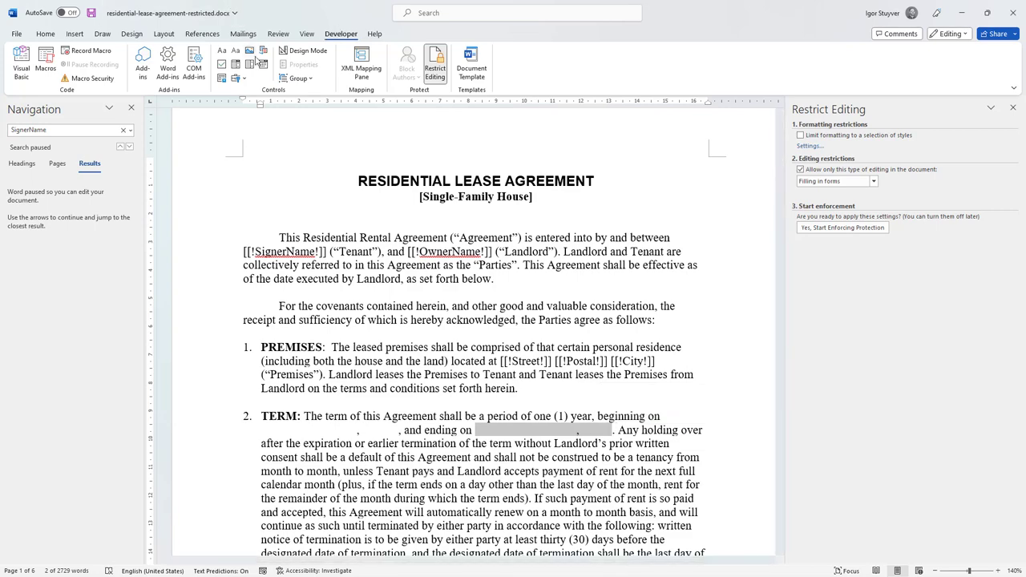
# Scroll through the lease agreement to review the remaining form fields.
pyautogui.scroll(-3)
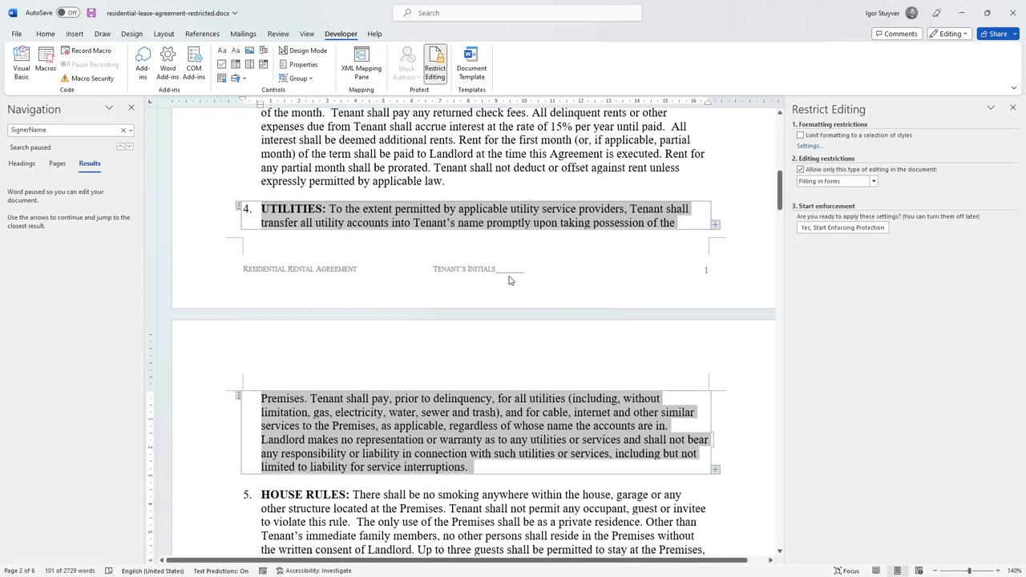
pyautogui.scroll(-3)
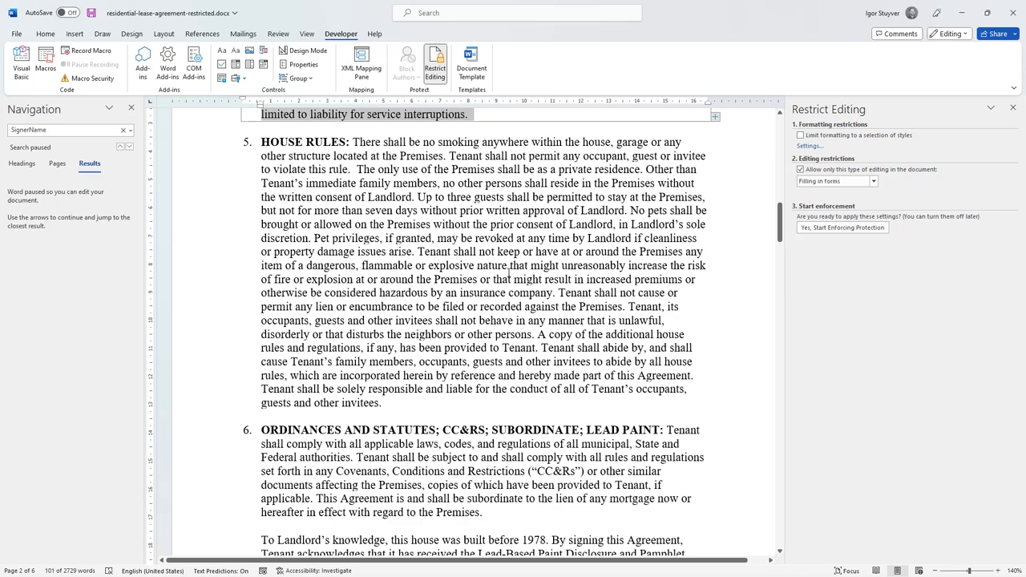
pyautogui.scroll(-3)
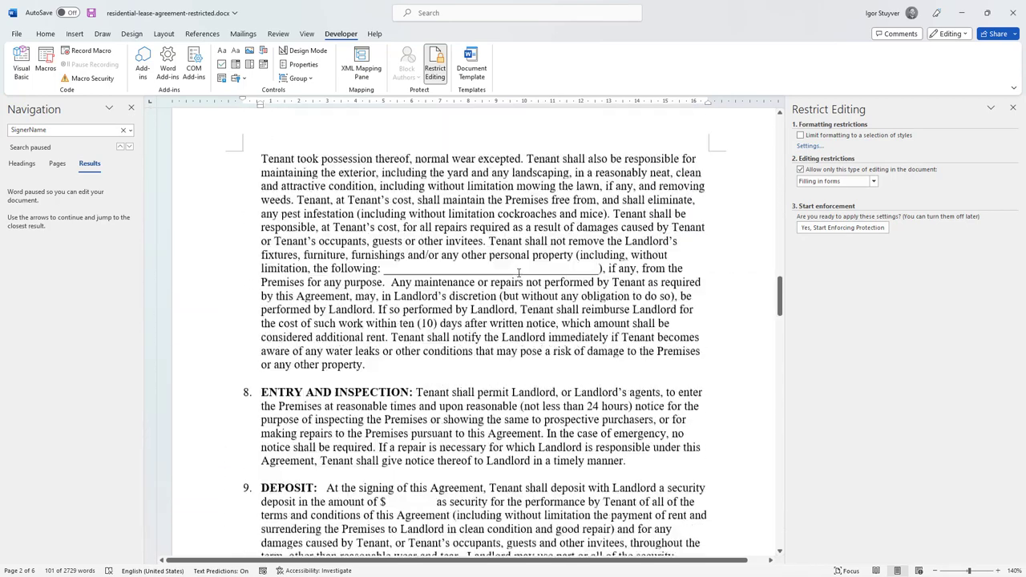
pyautogui.scroll(-3)
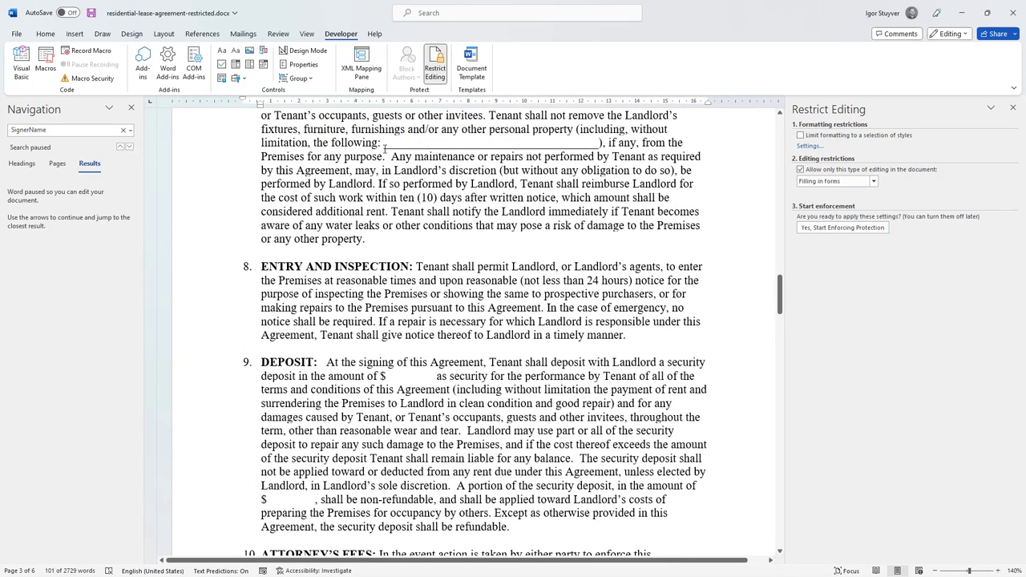
pyautogui.click(545, 143)
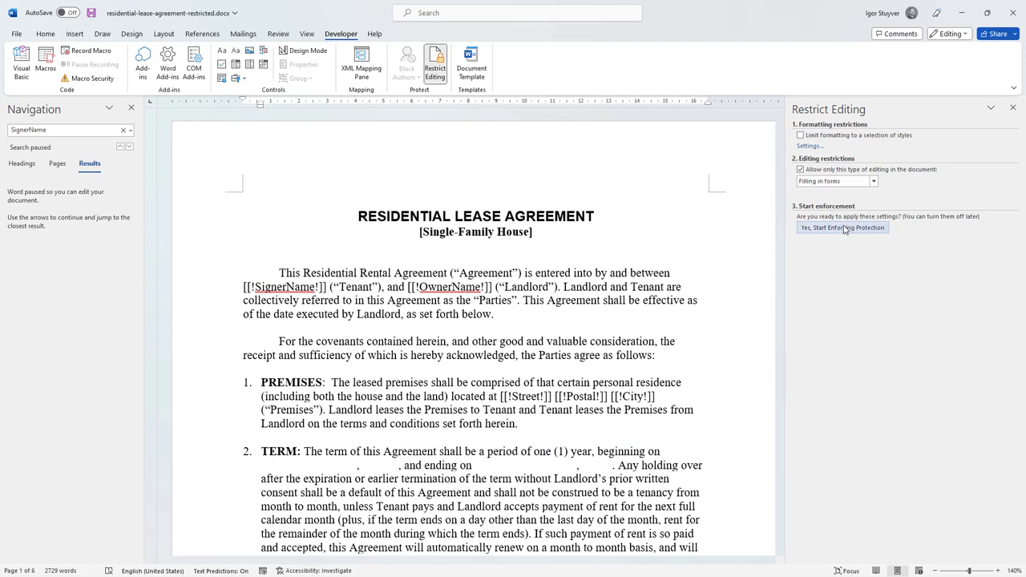
# Start enforcing protection with the password fields left empty and confirm with OK.
pyautogui.click(842, 228)
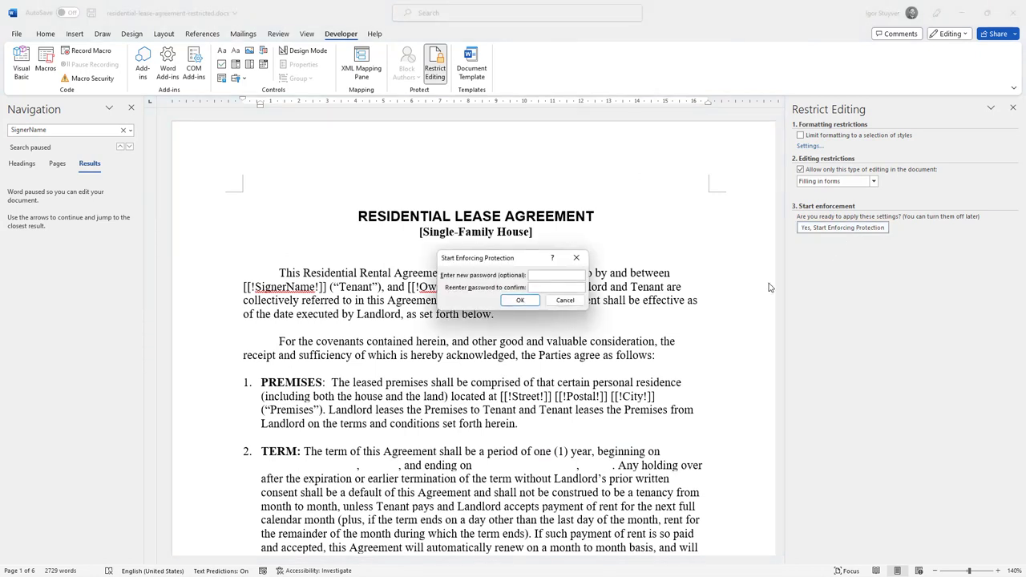
pyautogui.click(554, 276)
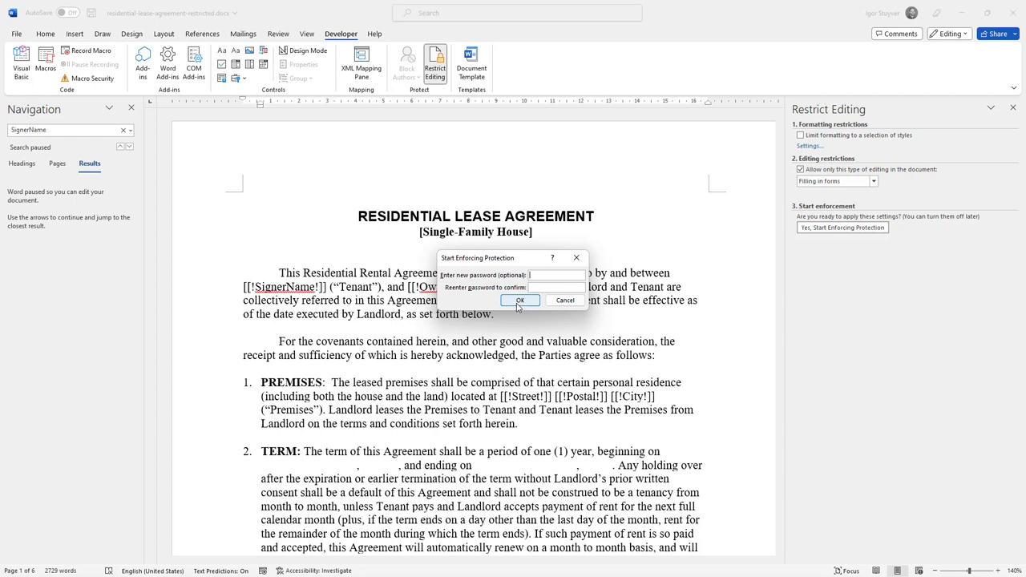
pyautogui.click(520, 300)
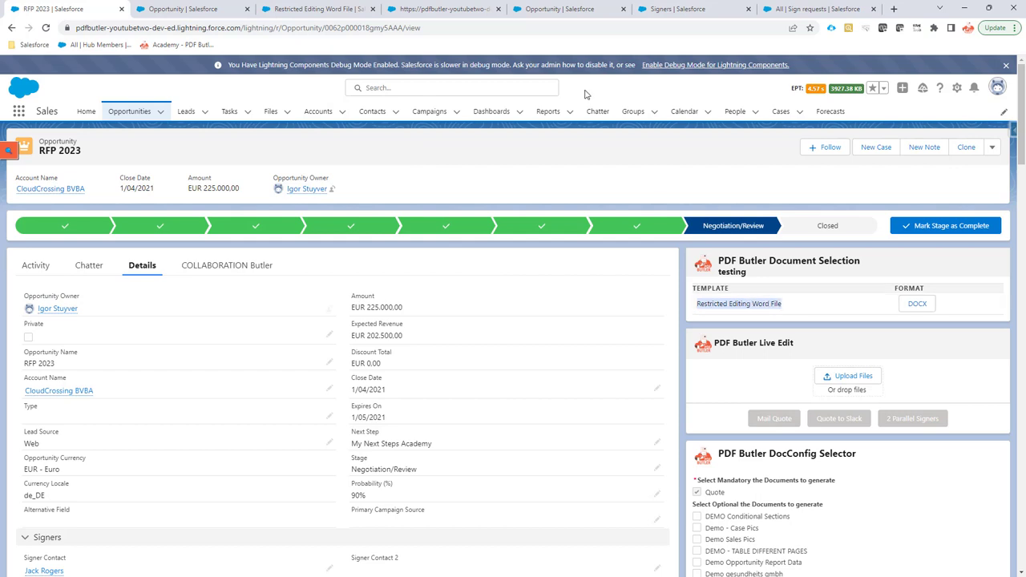
# Switch to the browser tab showing the RFP 2023 opportunity.
pyautogui.click(444, 9)
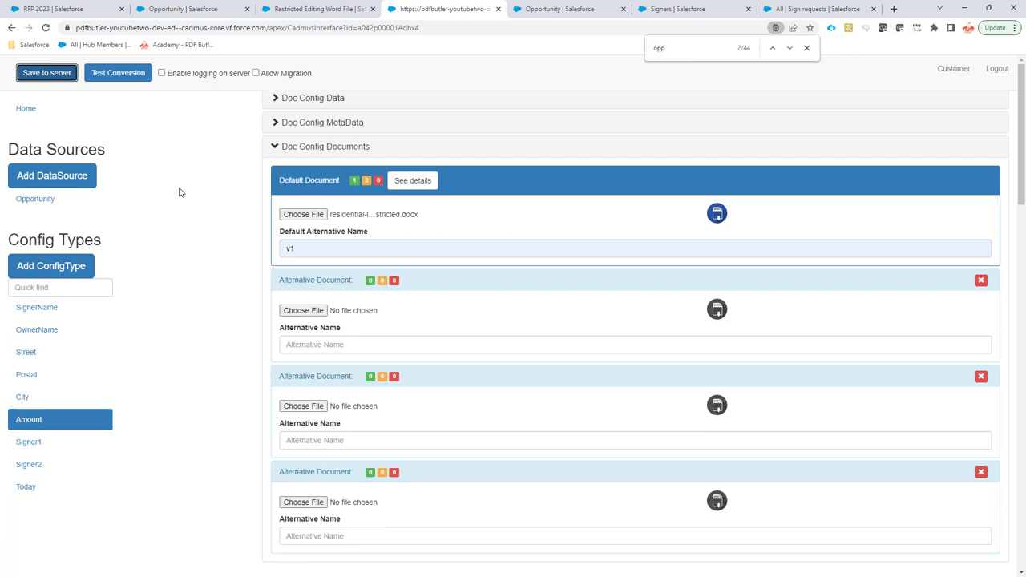
pyautogui.moveTo(249, 179)
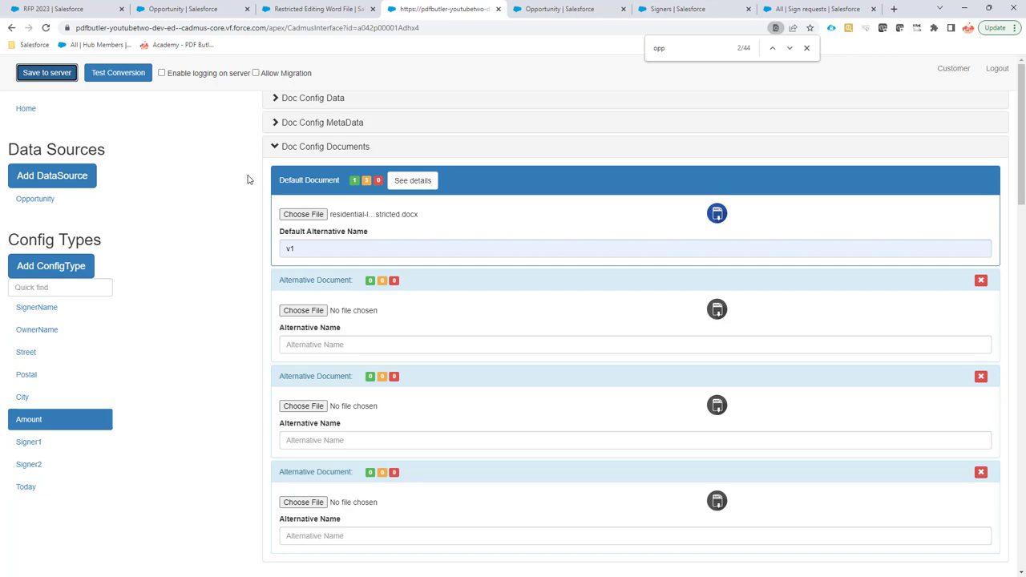
pyautogui.moveTo(317, 9)
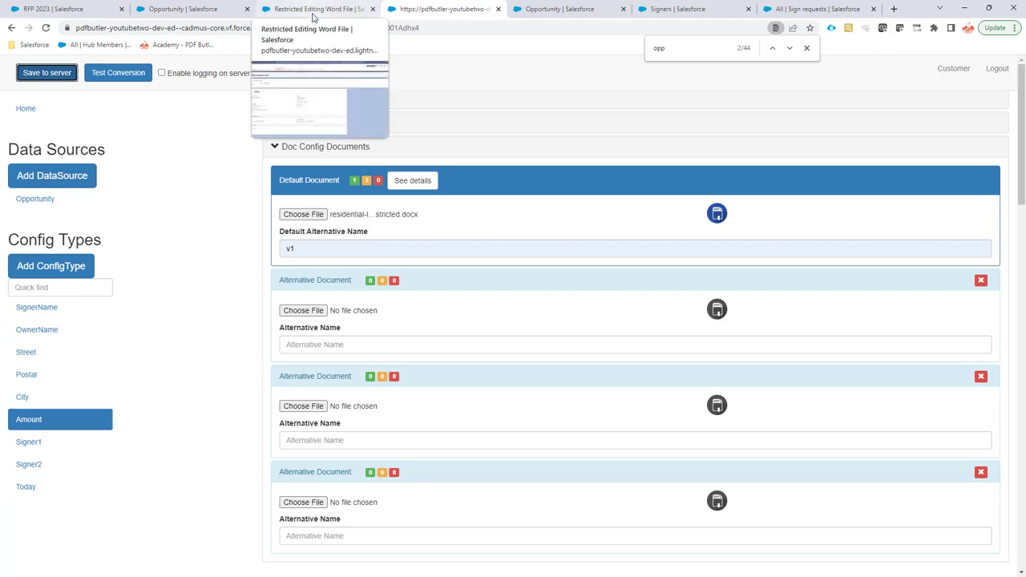
# Leave the PDF Butler doc config and return to the Salesforce browser tab.
pyautogui.click(184, 9)
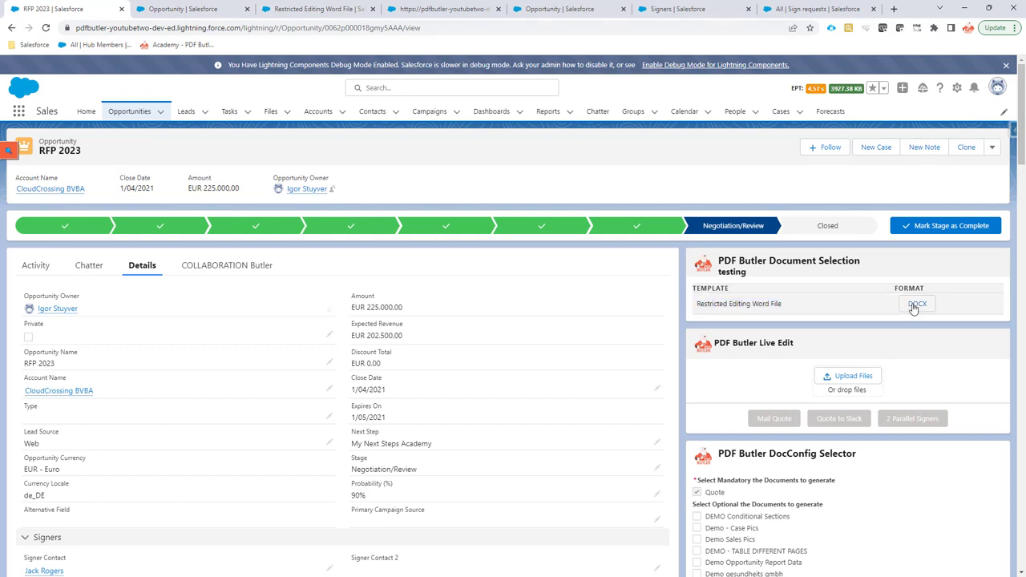
# Generate the Restricted Editing Word File template as a DOCX from Document Selection.
pyautogui.click(918, 304)
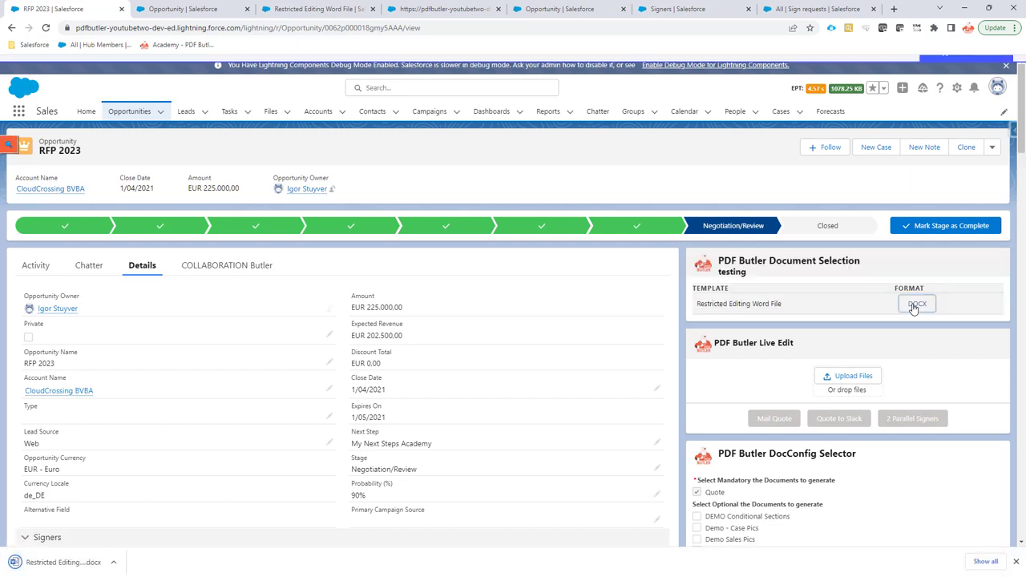
pyautogui.click(917, 303)
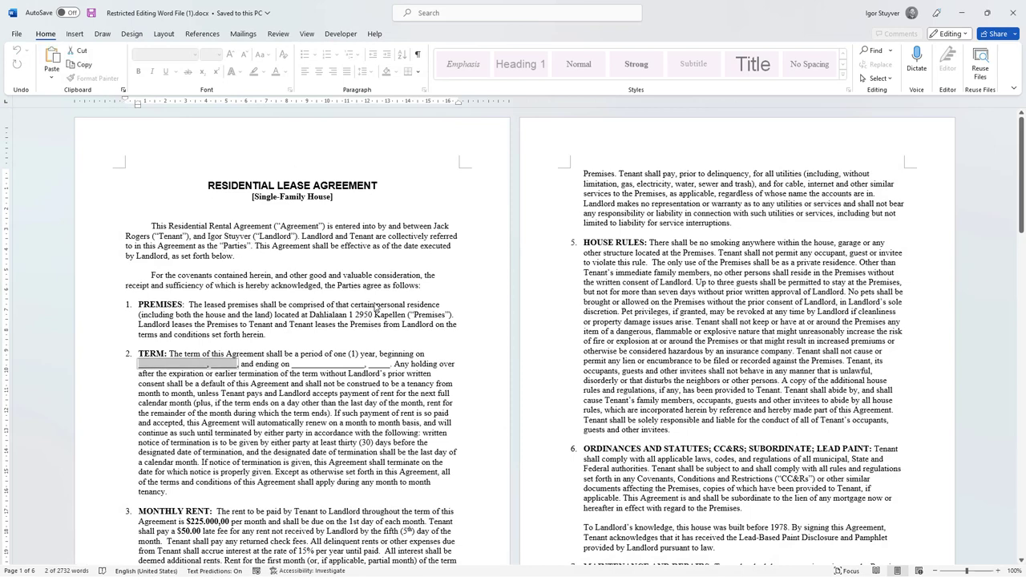
# Enter 1st Jan, 2023 in the TERM clause's start-date field.
pyautogui.write('jkljk')
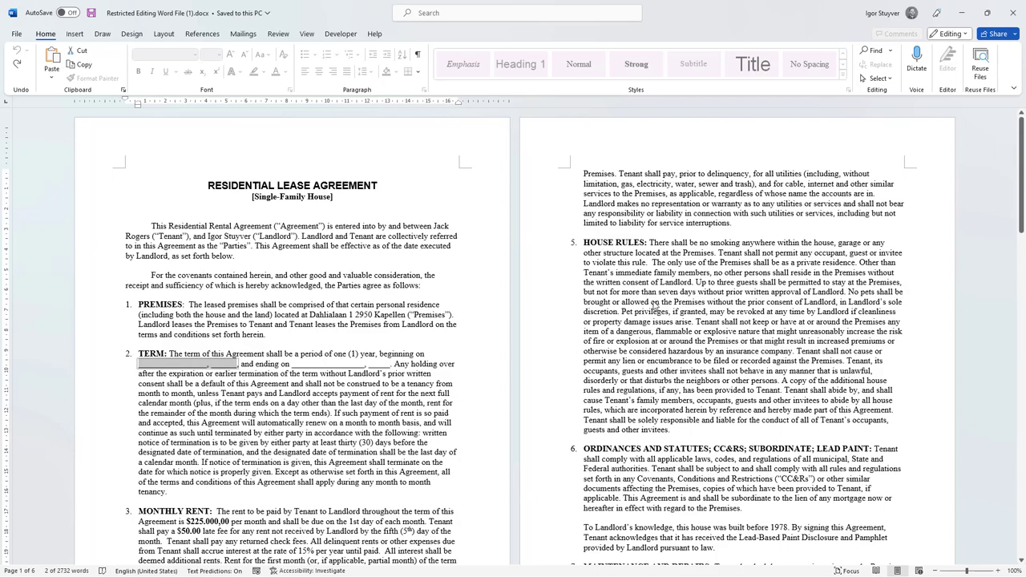
pyautogui.scroll(-3)
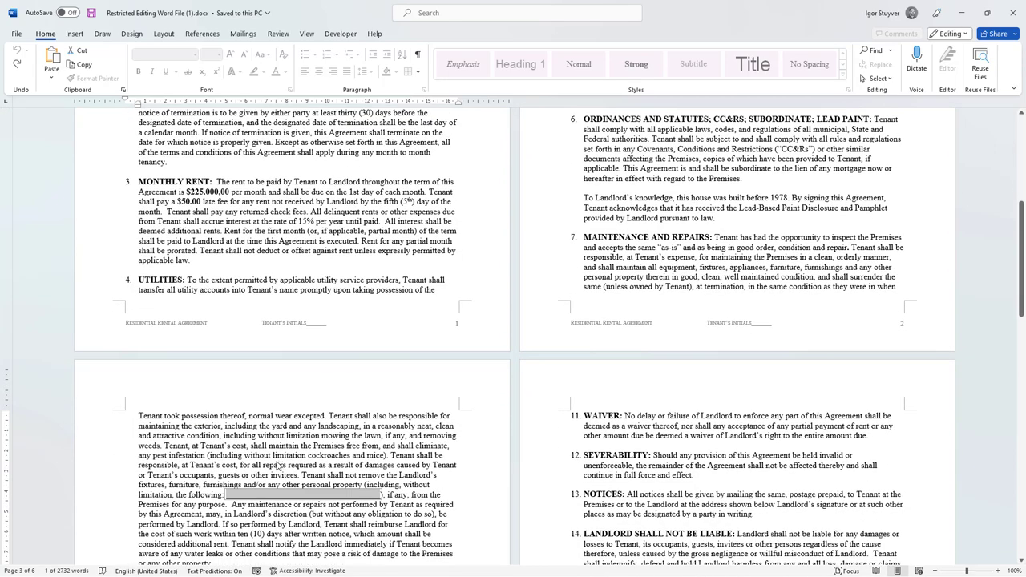
pyautogui.moveTo(289, 499)
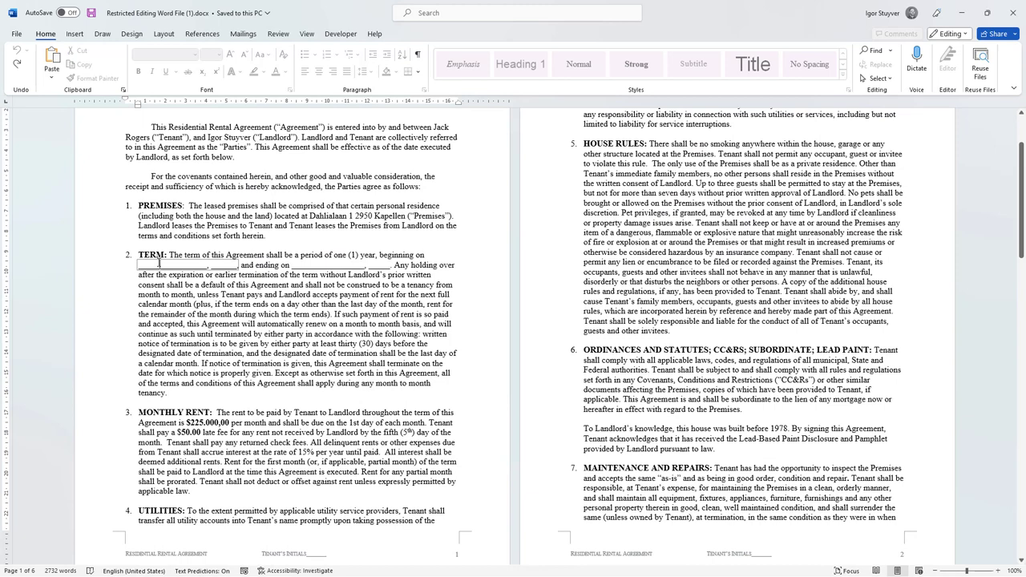
pyautogui.click(175, 264)
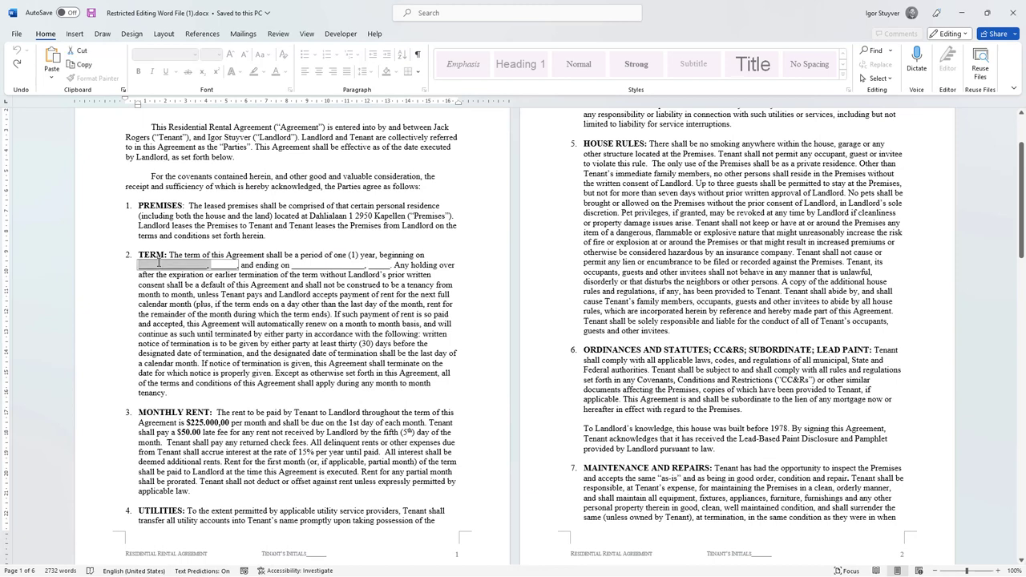
pyautogui.write('1')
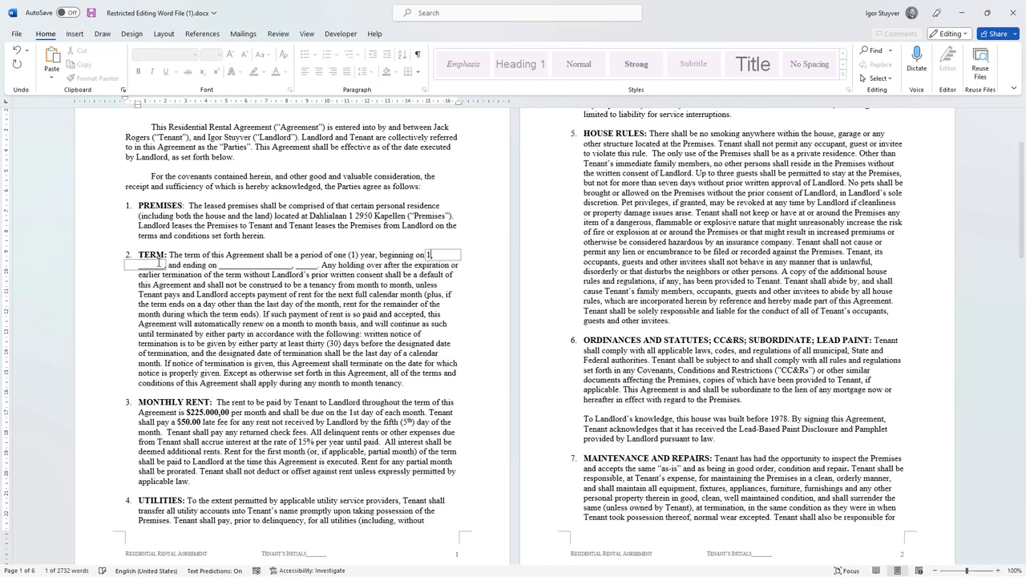
pyautogui.write('1st Jan,')
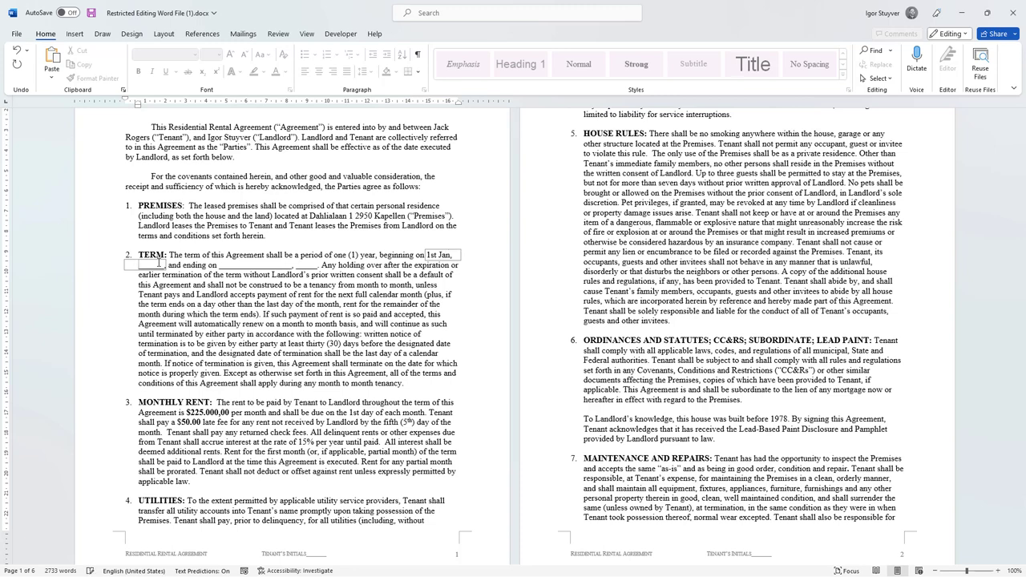
pyautogui.write('2023')
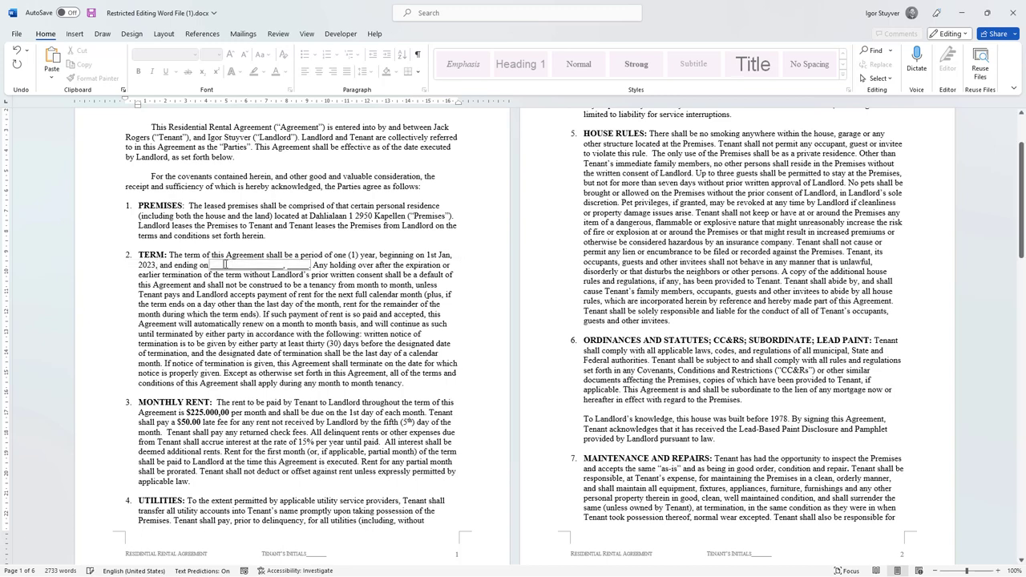
# Enter 31 Dec, 2027 in the TERM clause's end-date field.
pyautogui.doubleClick(247, 264)
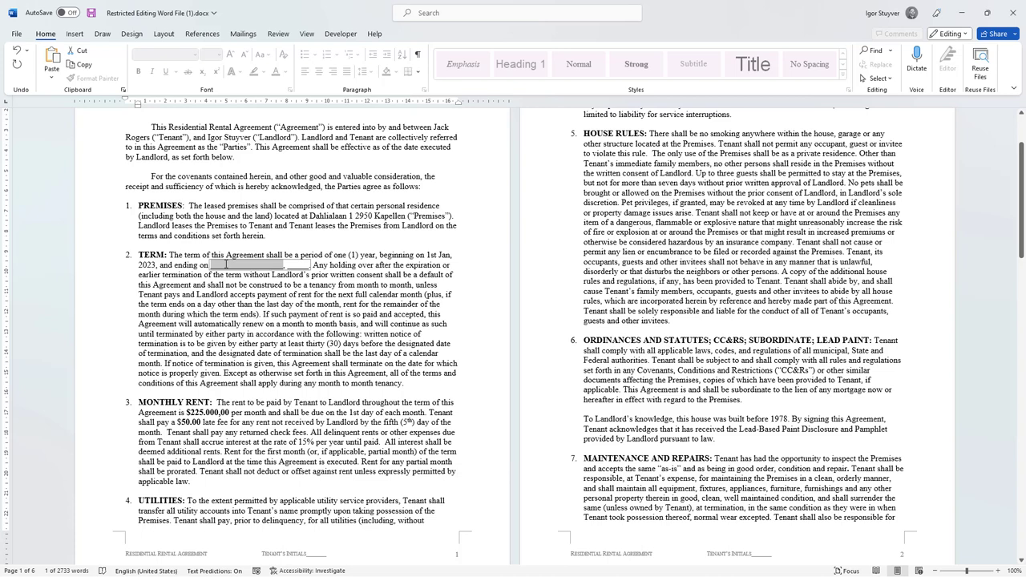
pyautogui.write('31')
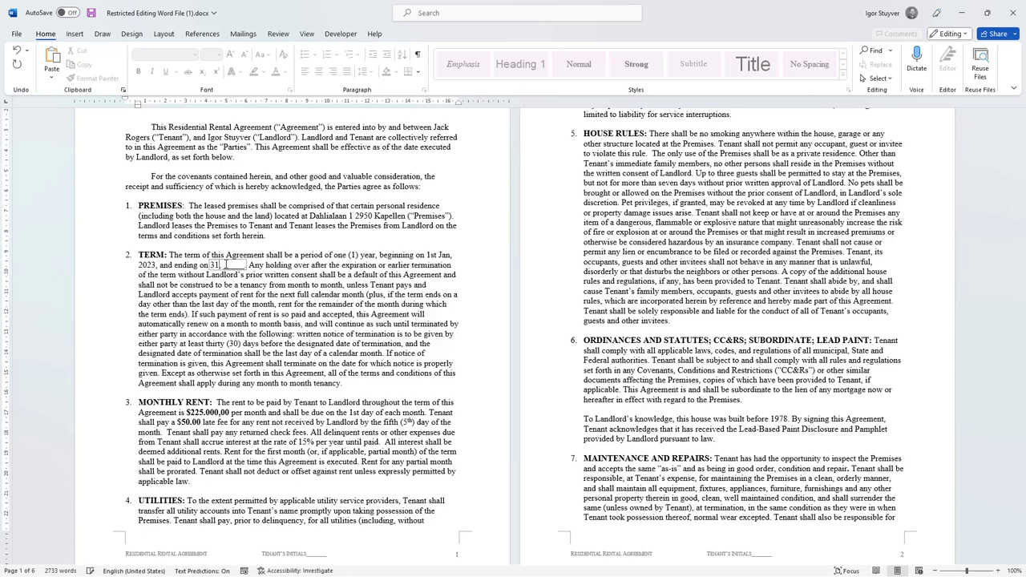
pyautogui.write('D')
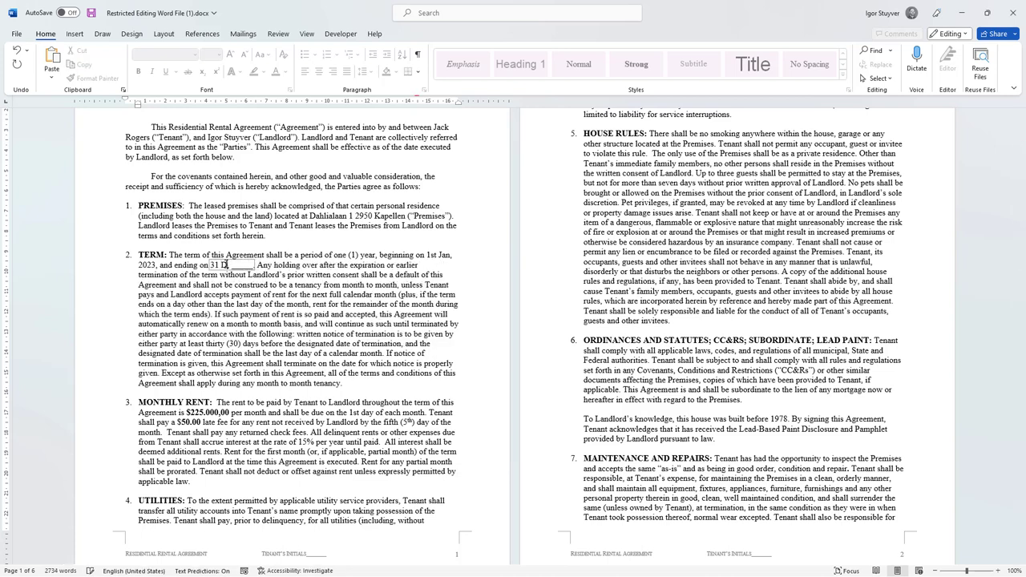
pyautogui.write('ec, 2027')
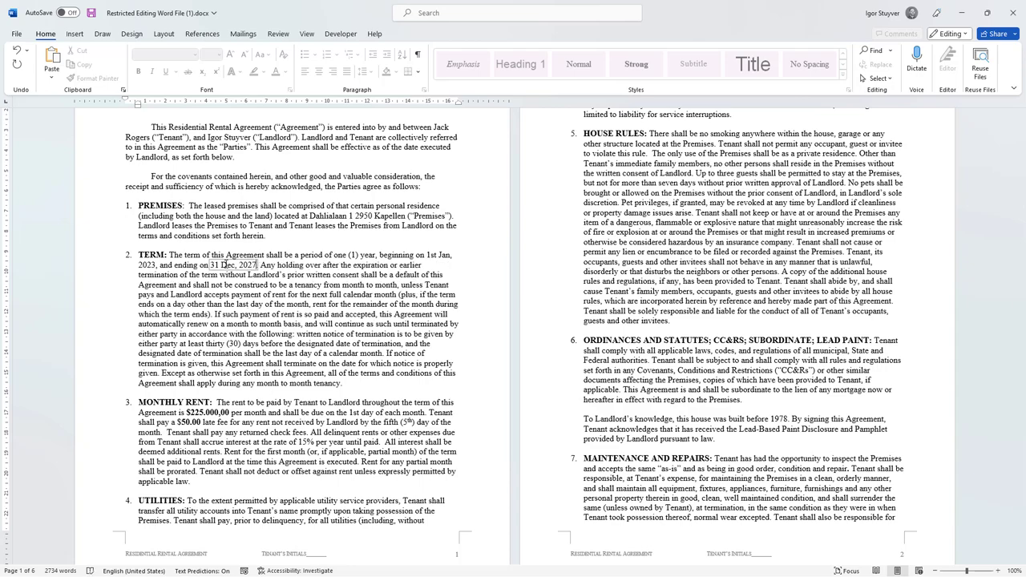
# Type 'Utilities are at full expense of the Tenant.' into the utilities paragraph.
pyautogui.scroll(-3)
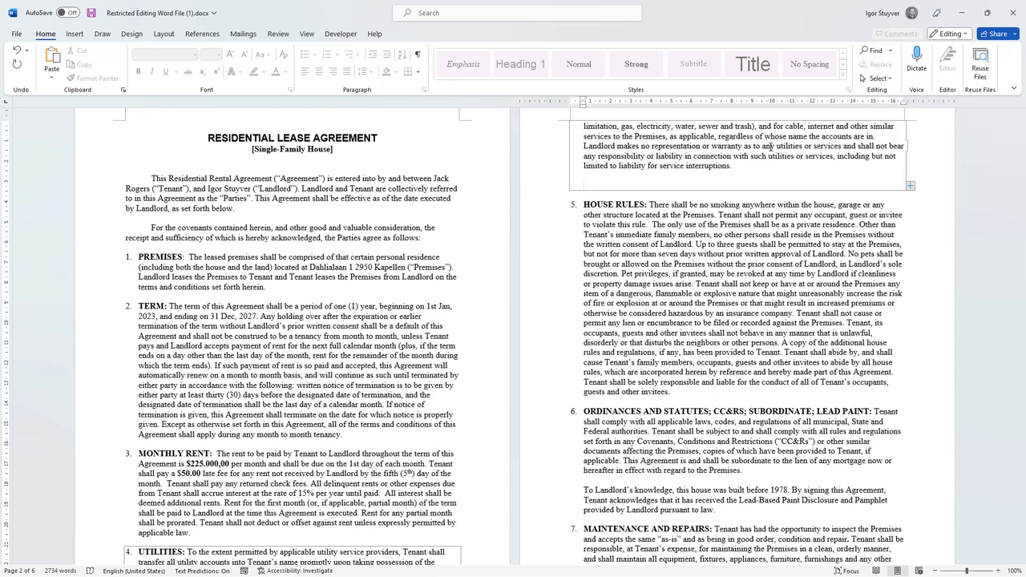
pyautogui.write('Utilities are at t')
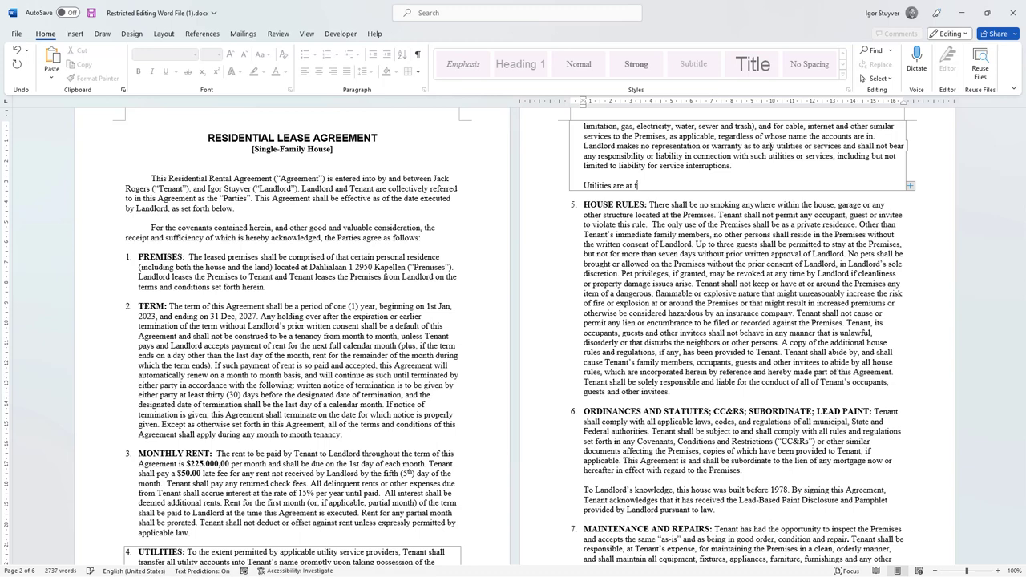
pyautogui.write('ull expense of the Tenant.')
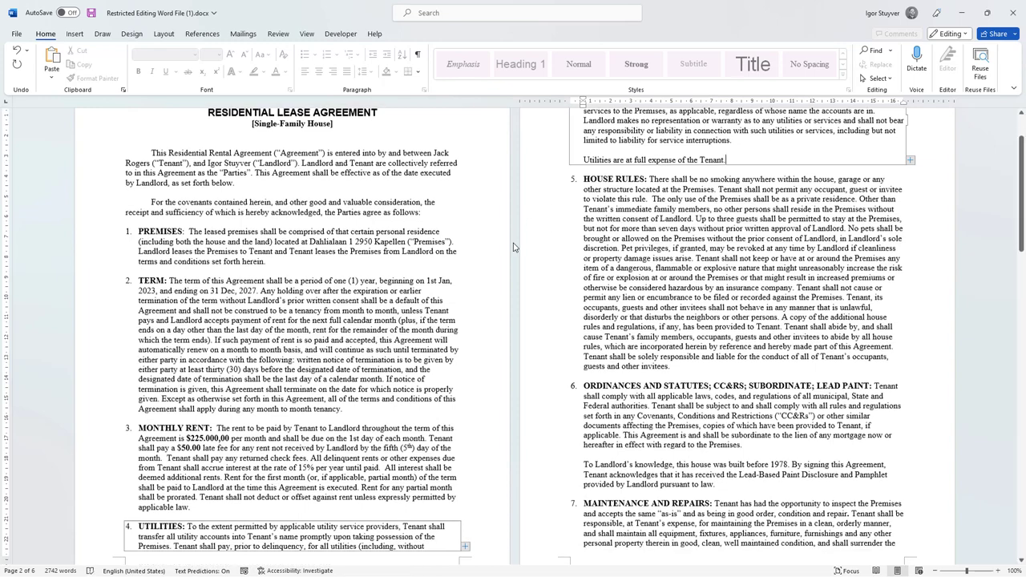
pyautogui.scroll(-3)
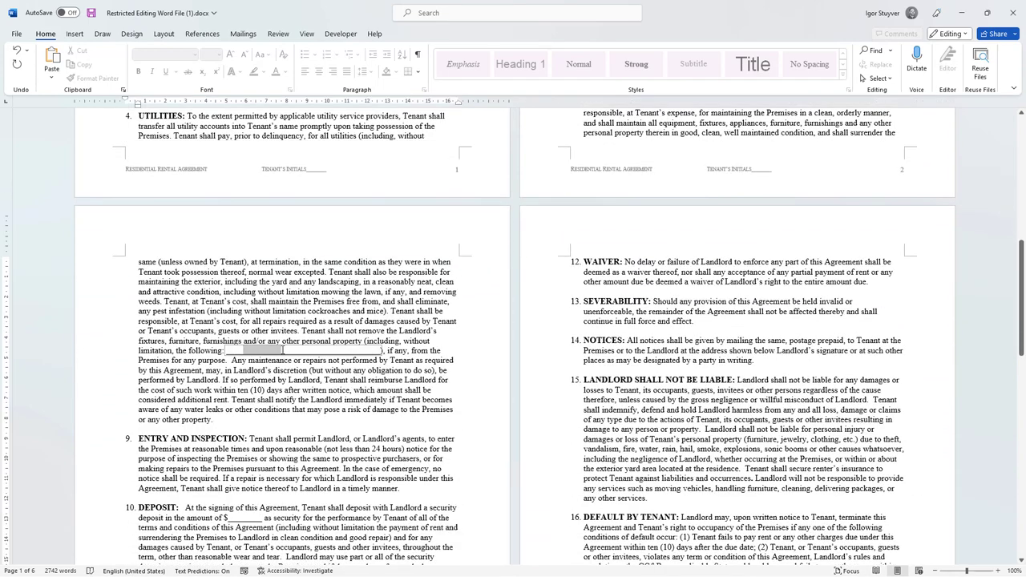
# Type 'Some text' into the Maintenance and Repairs 'the following:' field.
pyautogui.write('Se')
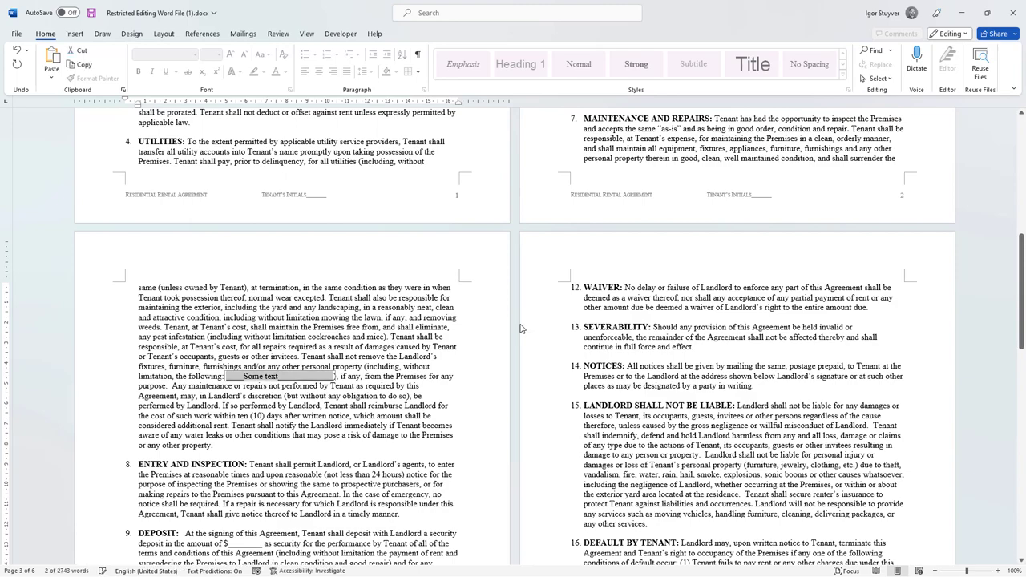
pyautogui.scroll(3)
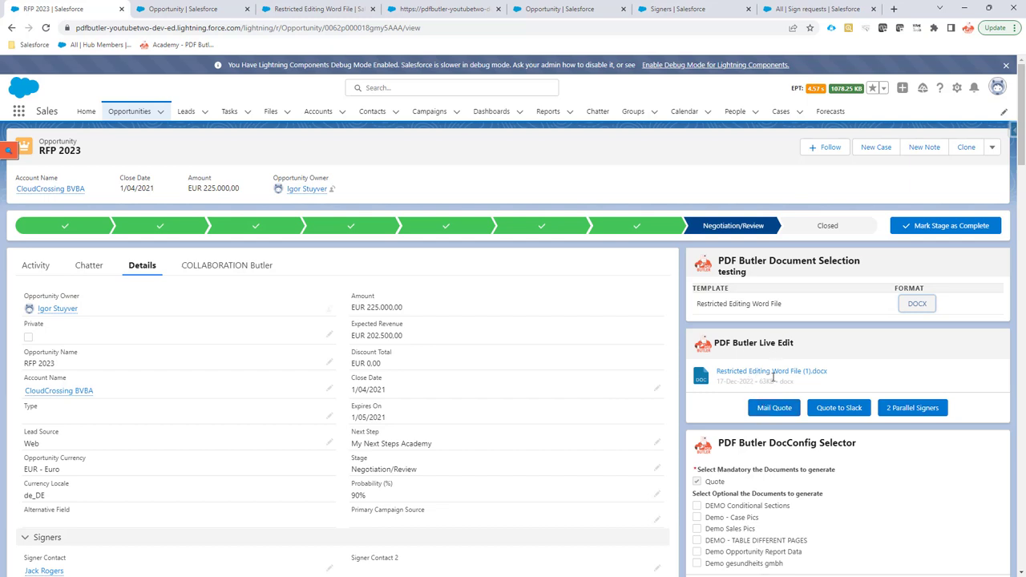
pyautogui.moveTo(774, 375)
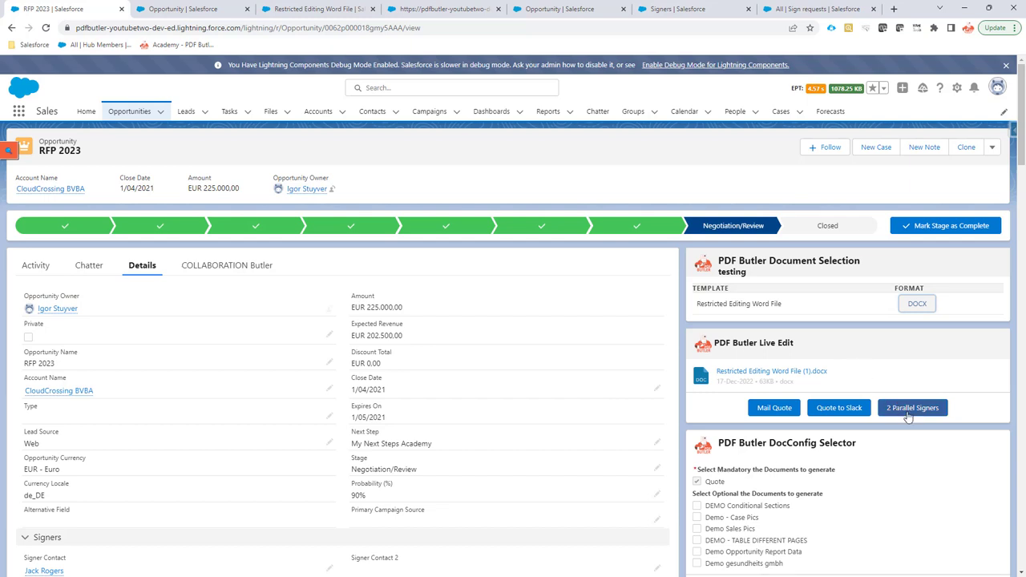
# Send the lease to 2 Parallel Signers and dismiss the 'Sent for signing' toast.
pyautogui.click(916, 303)
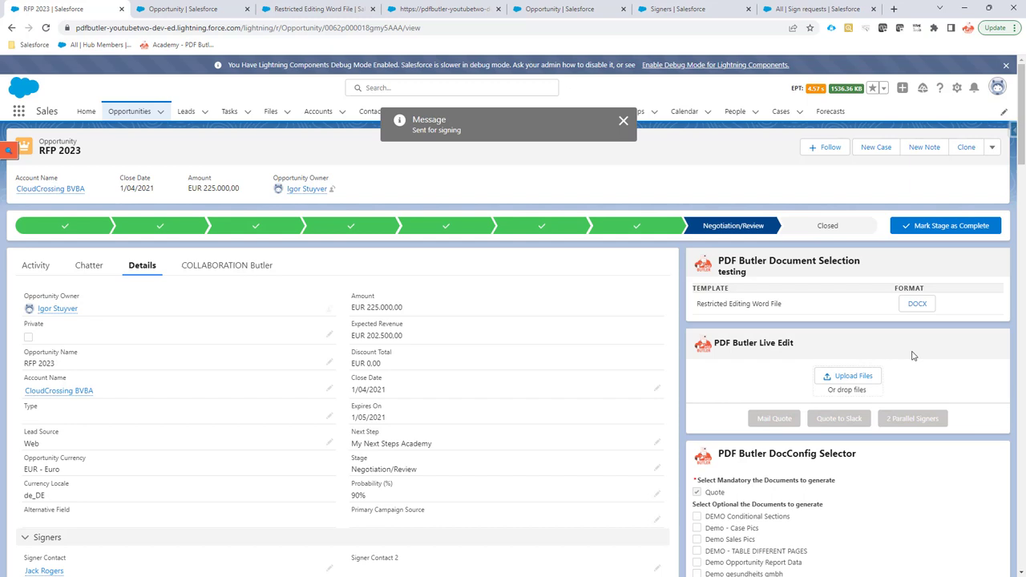
pyautogui.click(623, 120)
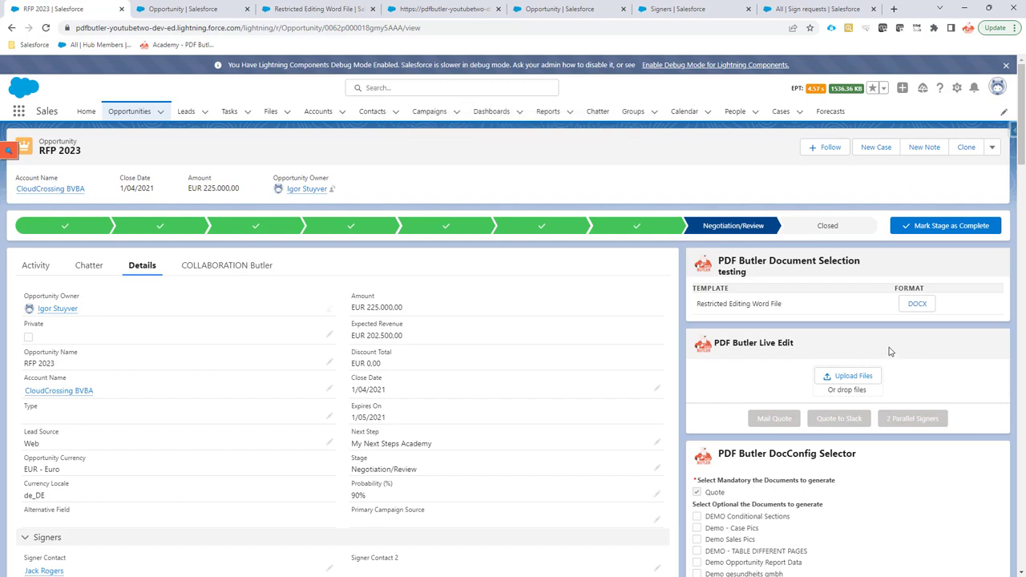
pyautogui.moveTo(886, 351)
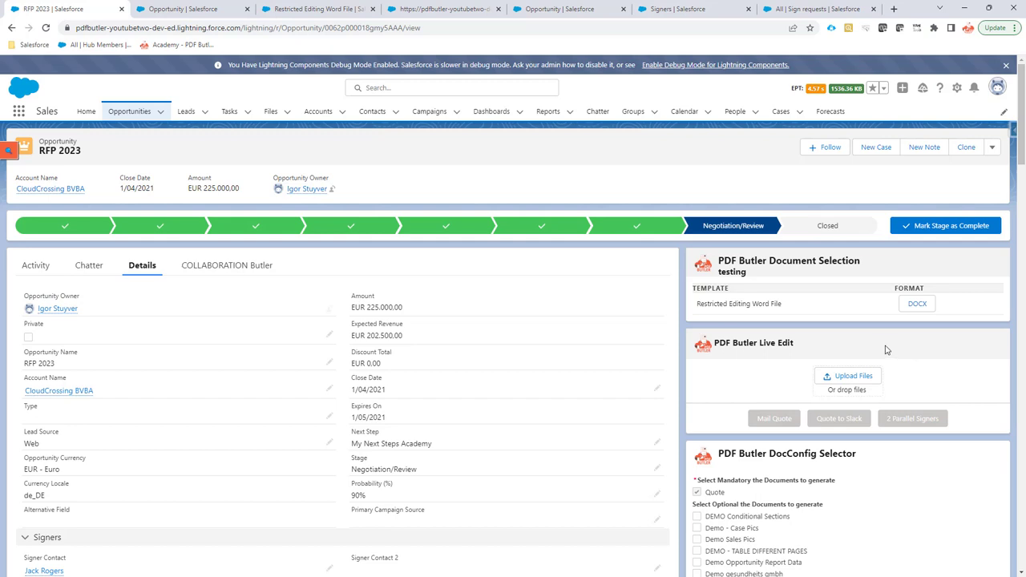
pyautogui.moveTo(888, 343)
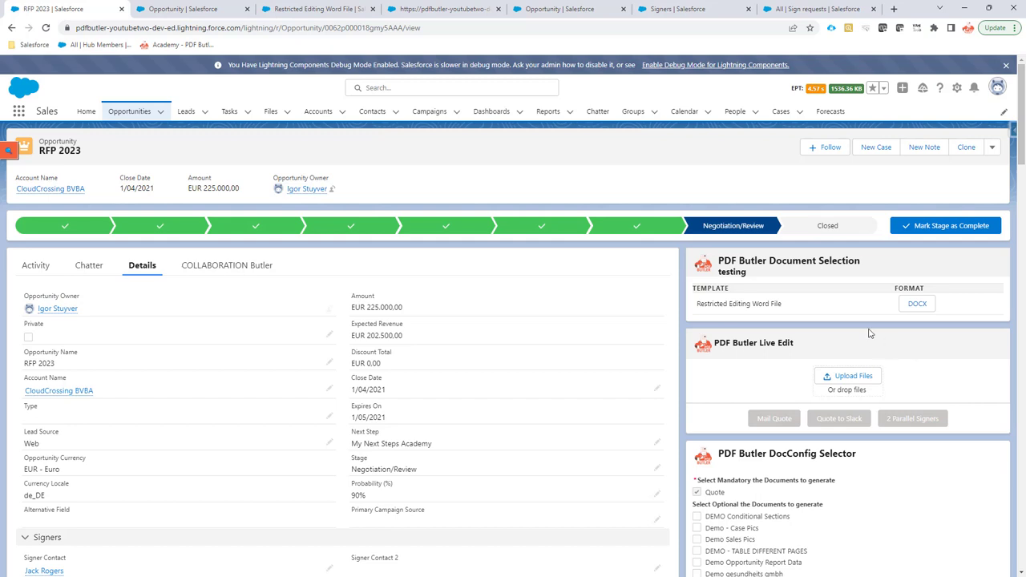
# Open the pending RFP 2023 request from All Sign requests and review its signers and audit trail.
pyautogui.click(818, 9)
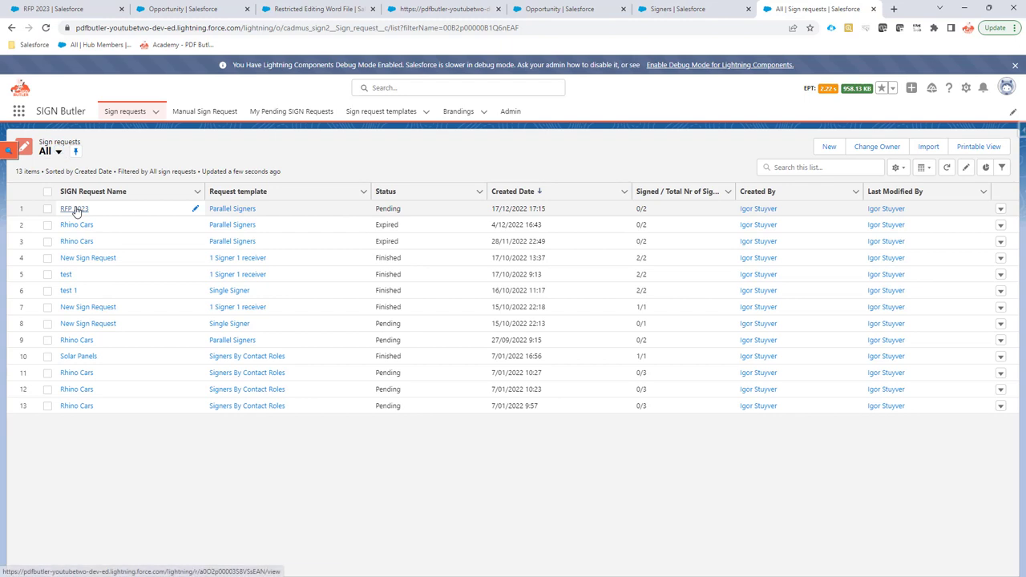
pyautogui.click(70, 208)
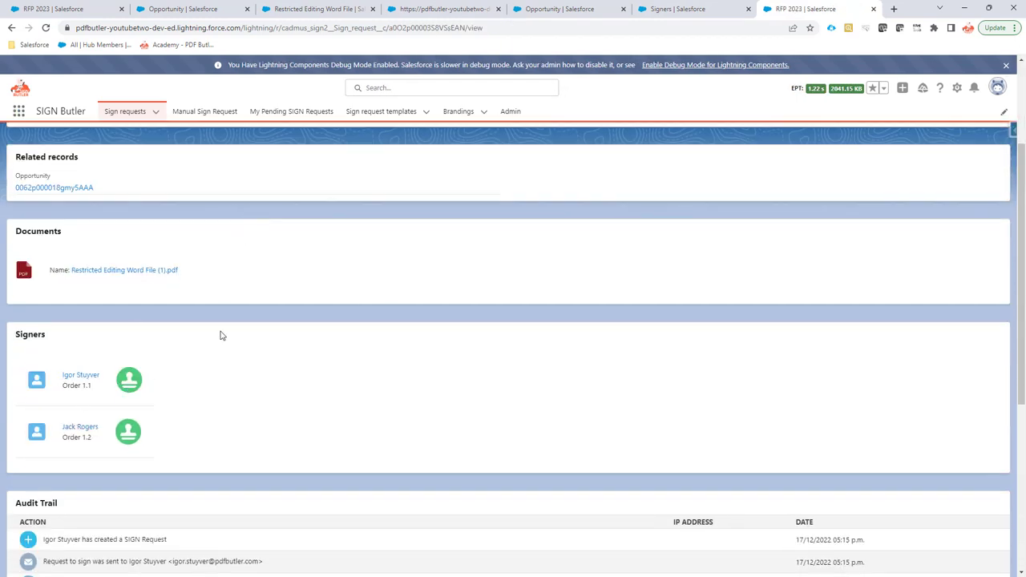
pyautogui.scroll(-3)
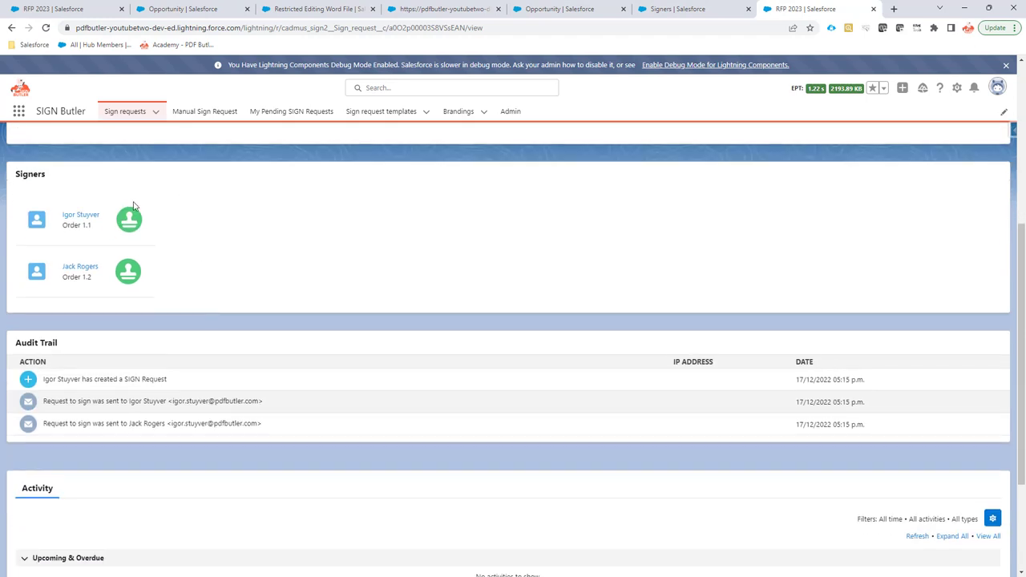